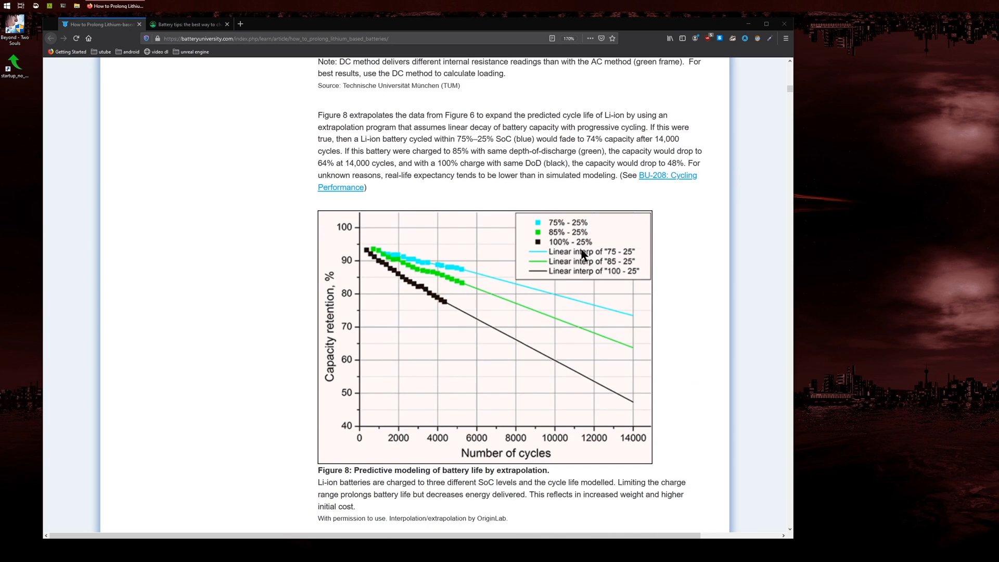
# Scroll through the phone screen and select an item near the top of the mirrored display.
pyautogui.scroll(-3)
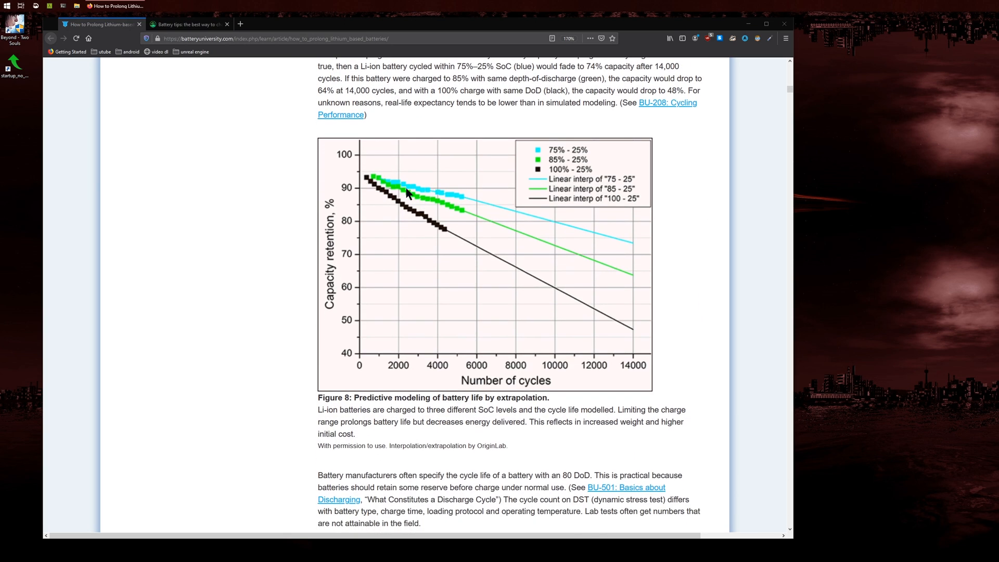
pyautogui.moveTo(437, 374)
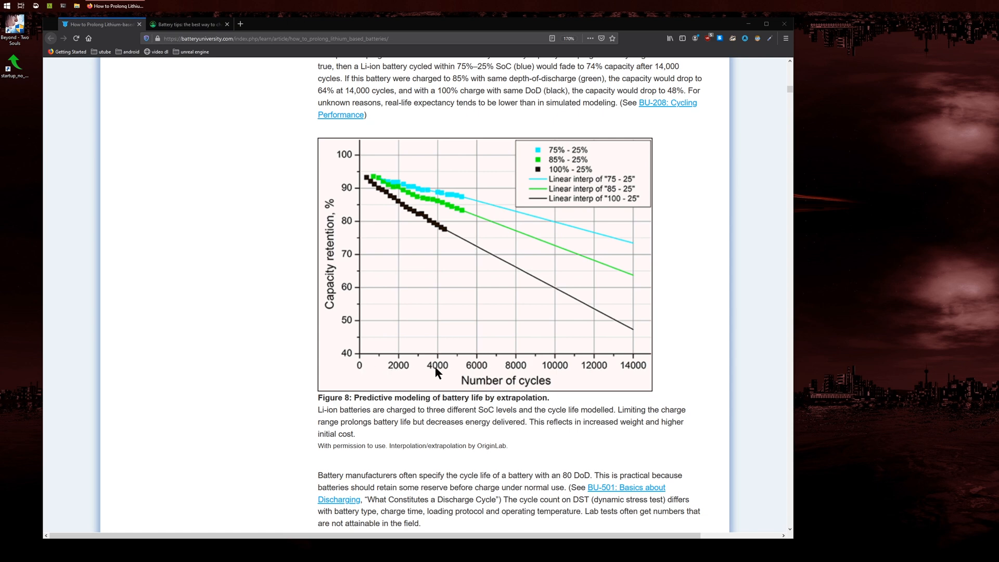
pyautogui.moveTo(351, 191)
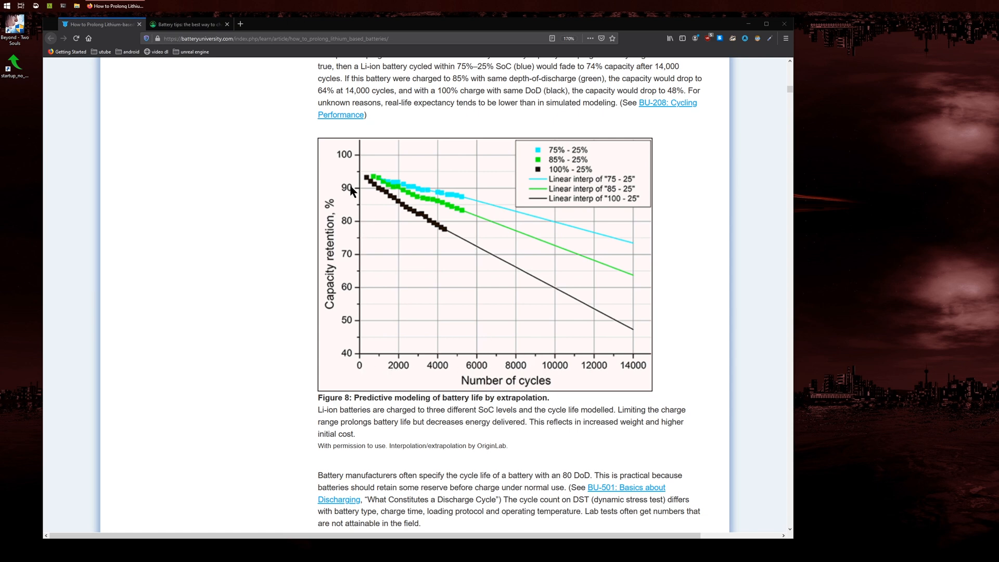
pyautogui.click(188, 24)
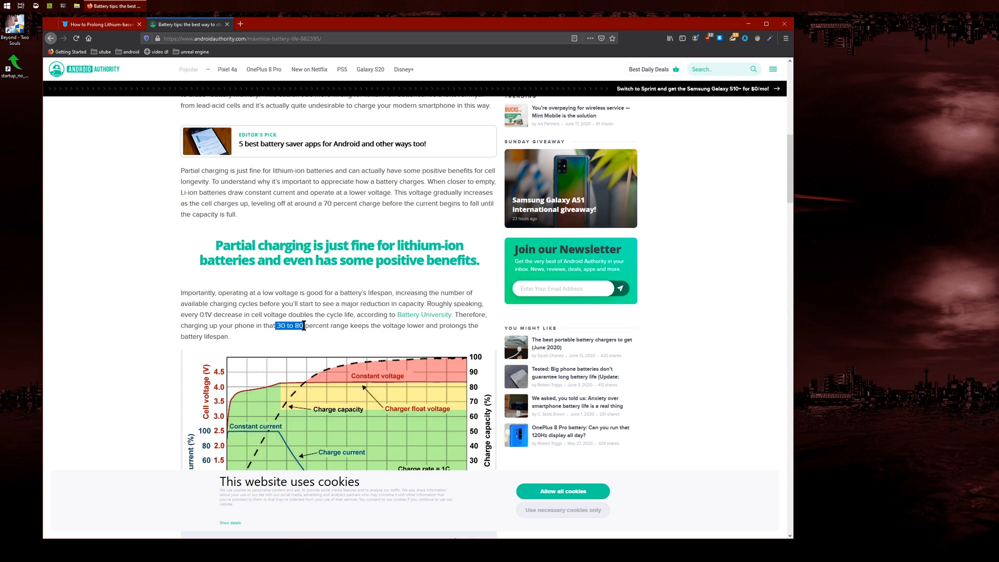
pyautogui.moveTo(311, 326)
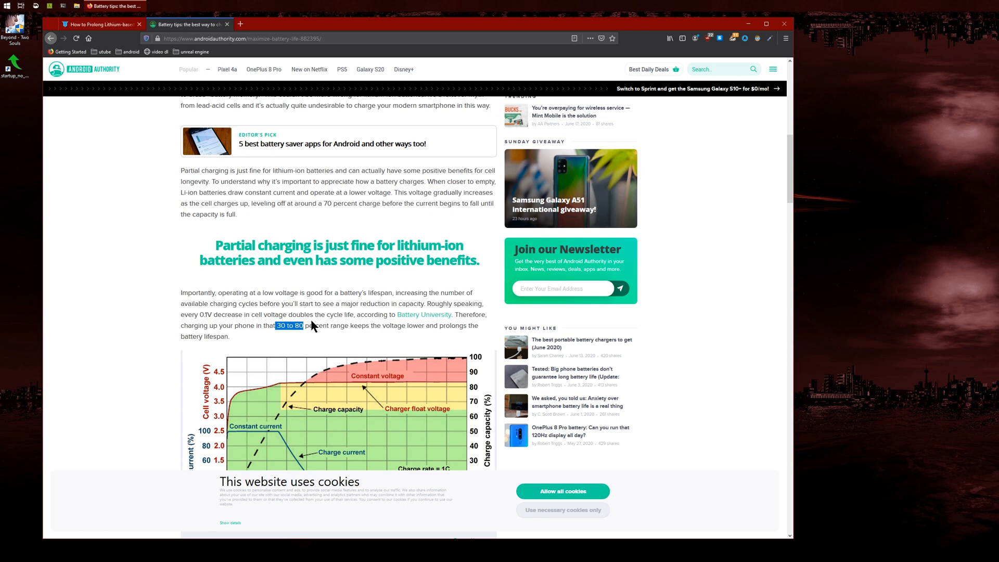
pyautogui.scroll(-3)
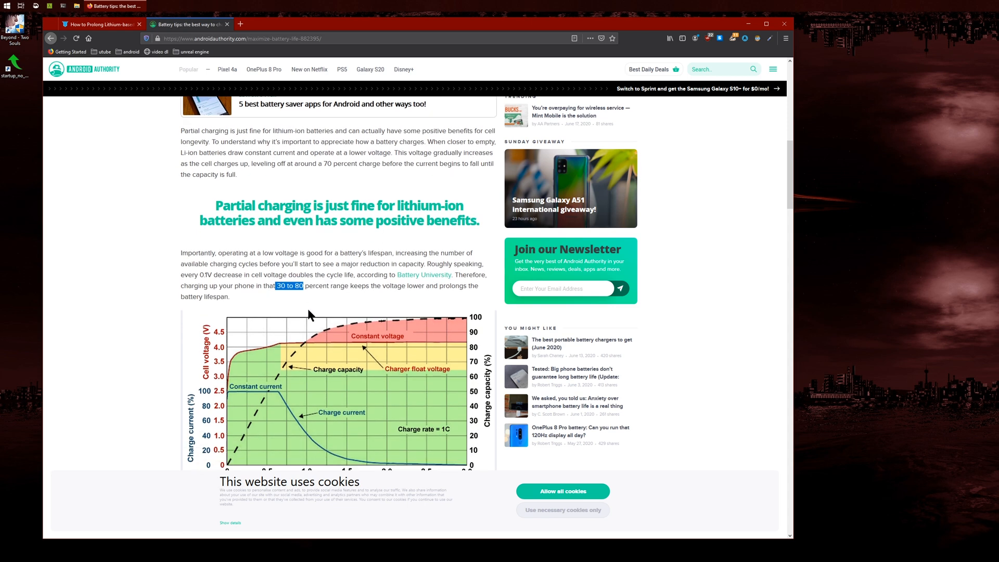
pyautogui.scroll(-3)
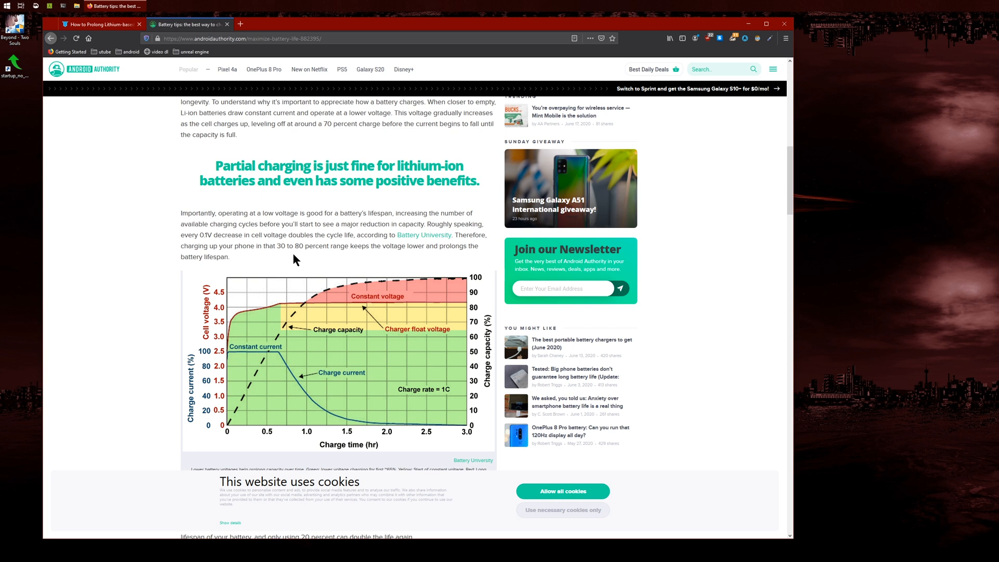
pyautogui.moveTo(288, 261)
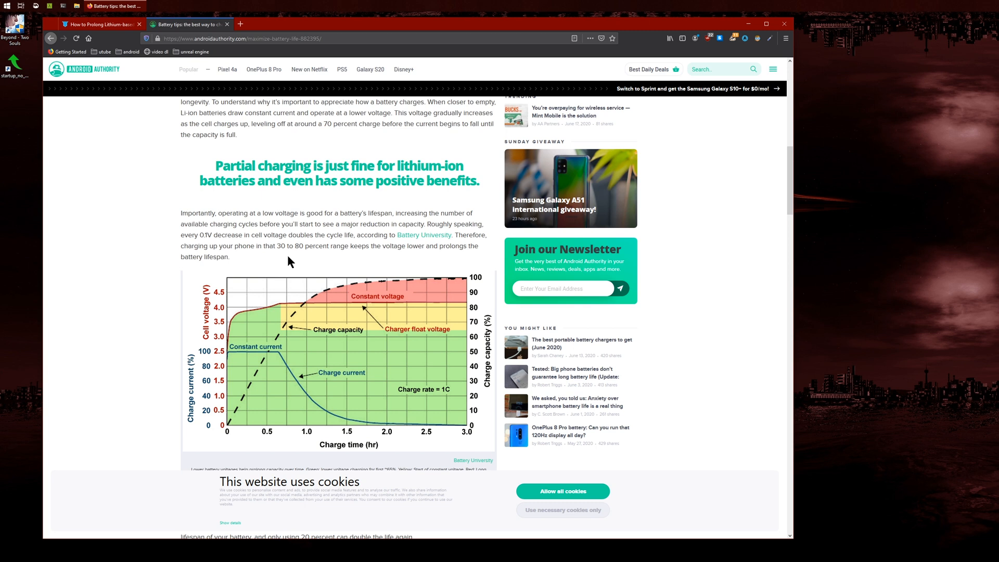
pyautogui.moveTo(259, 259)
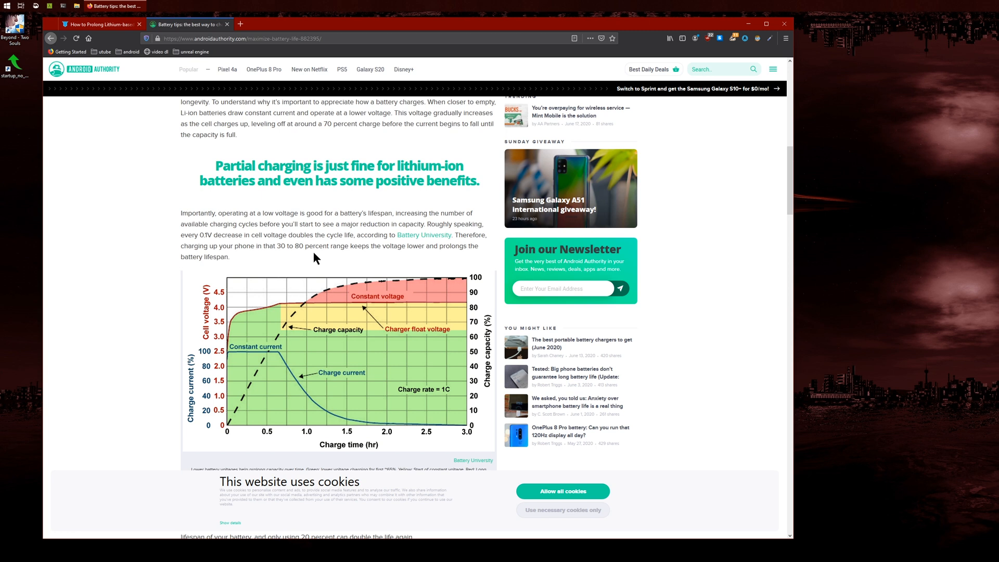
pyautogui.moveTo(299, 270)
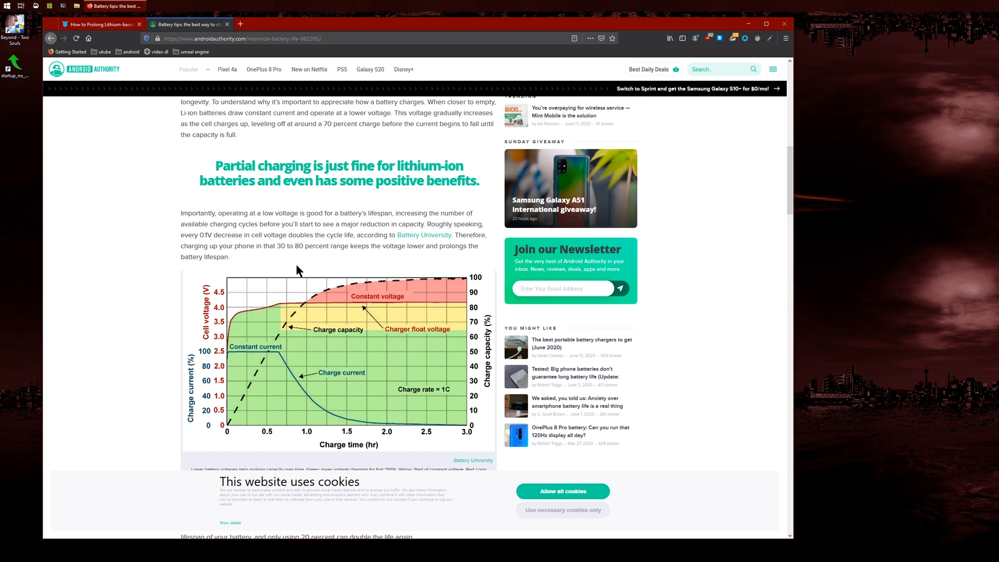
pyautogui.moveTo(285, 270)
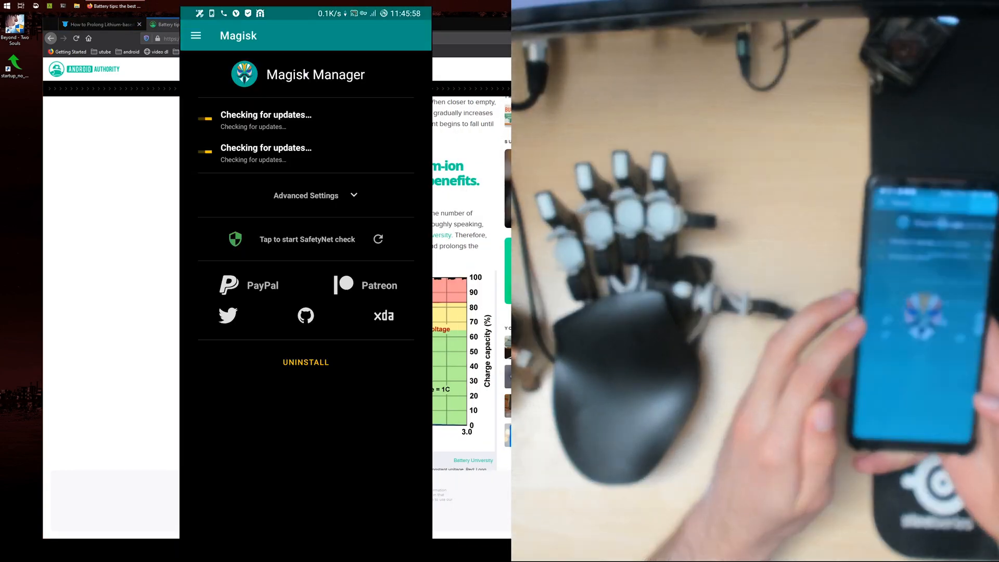
# From Magisk's menu go to Modules and scroll the ACC module's README.
pyautogui.click(195, 35)
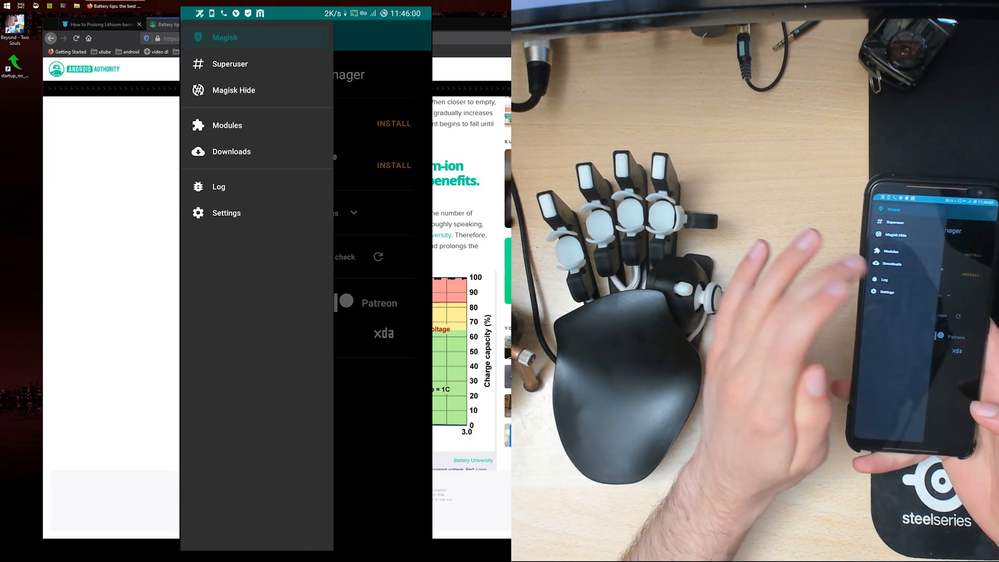
pyautogui.click(231, 152)
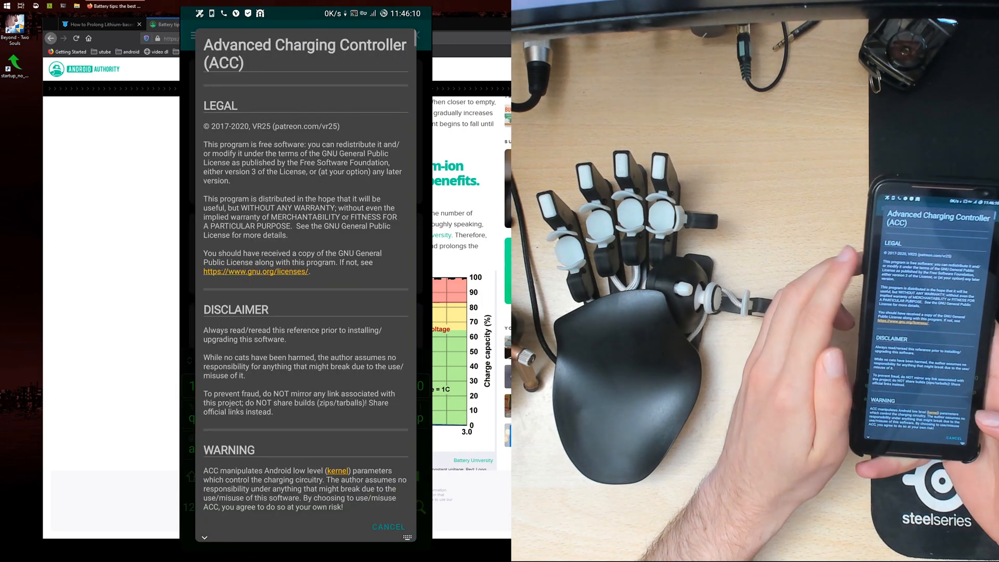
pyautogui.scroll(-3)
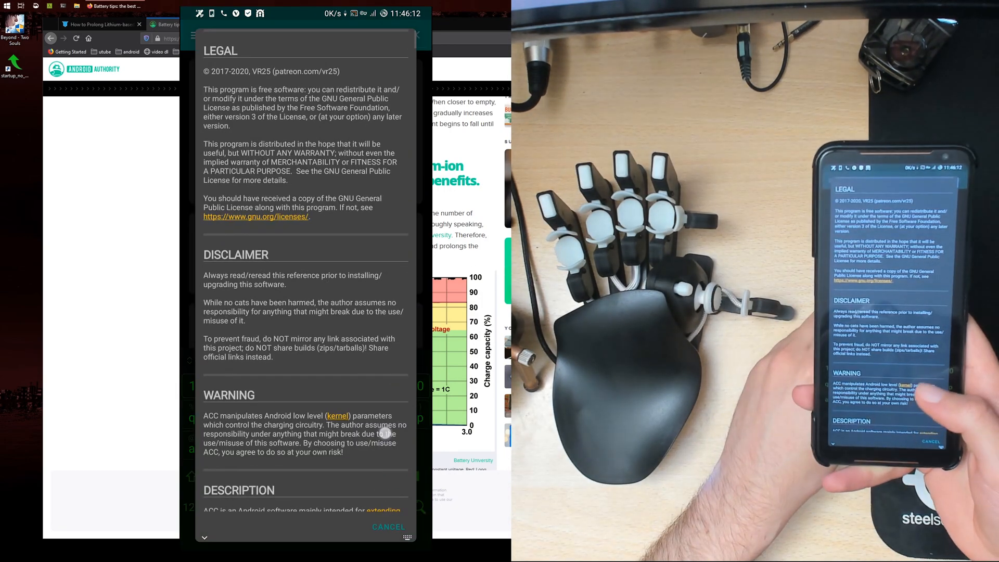
pyautogui.scroll(-3)
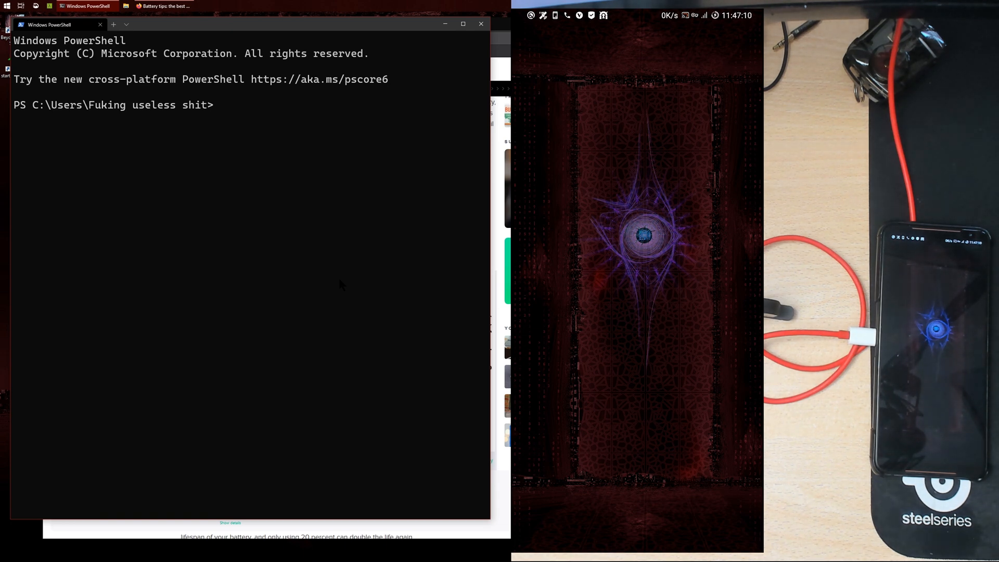
# Start an adb shell, check whoami, elevate with su and confirm root with whoami.
pyautogui.write('adb shell')
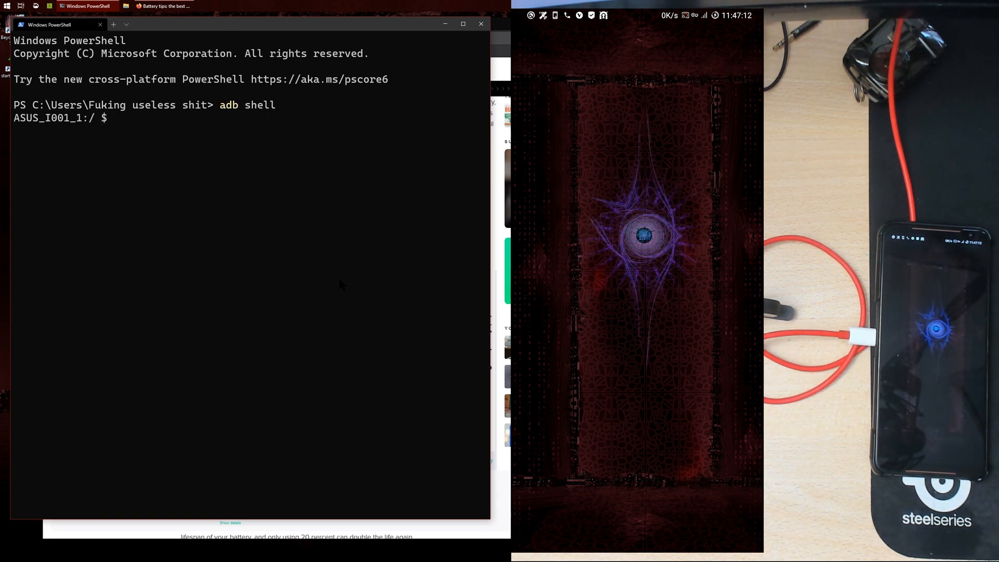
pyautogui.write('whoai')
pyautogui.write('whoami')
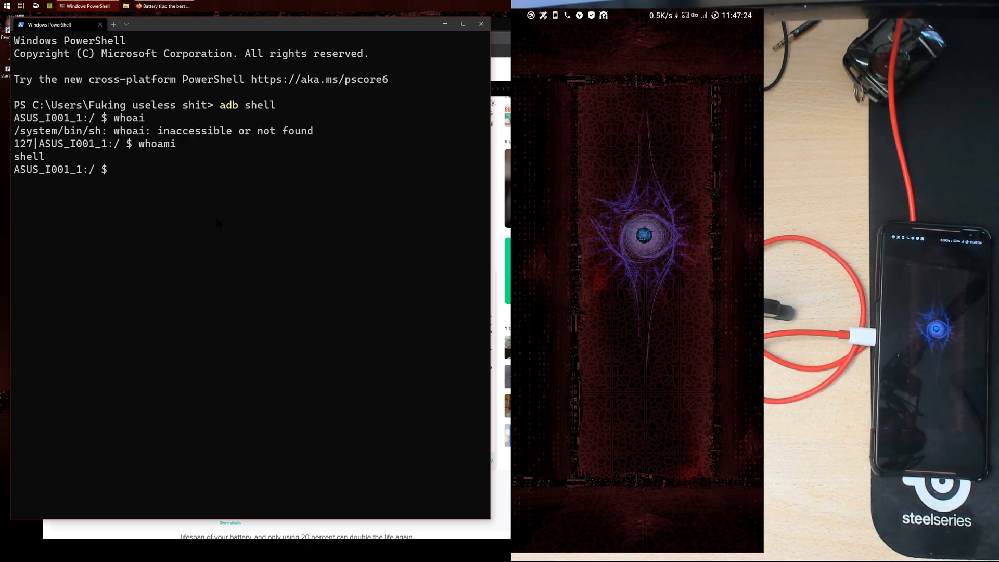
pyautogui.doubleClick(28, 157)
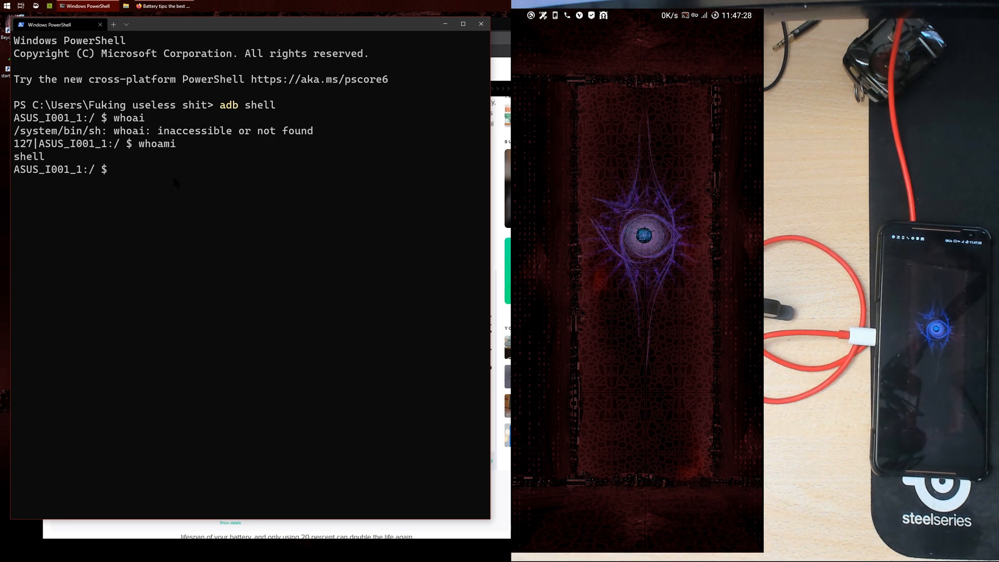
pyautogui.write('su')
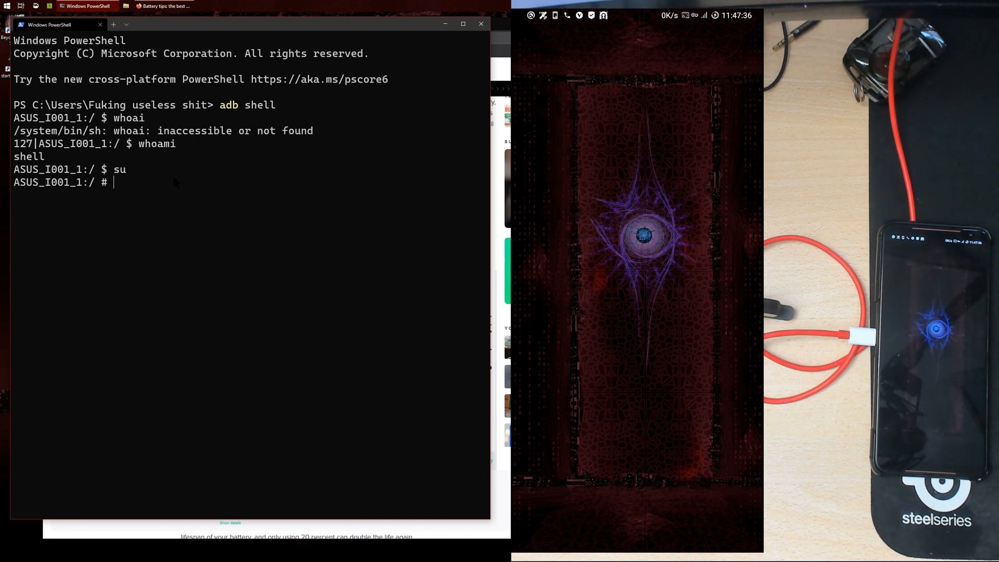
pyautogui.write('whoami')
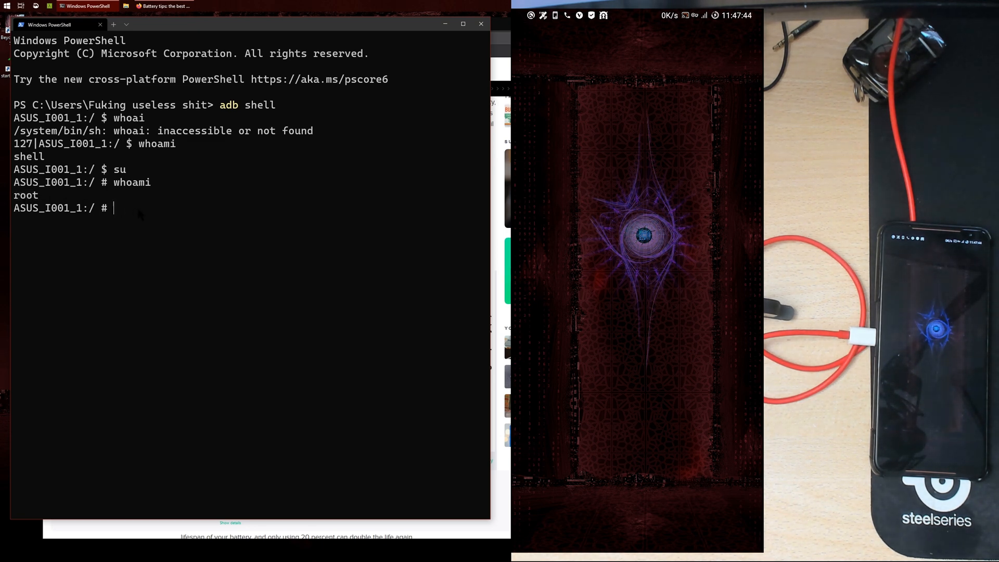
# Run acc to bring up the Advanced Charging Controller menu.
pyautogui.write('acc')
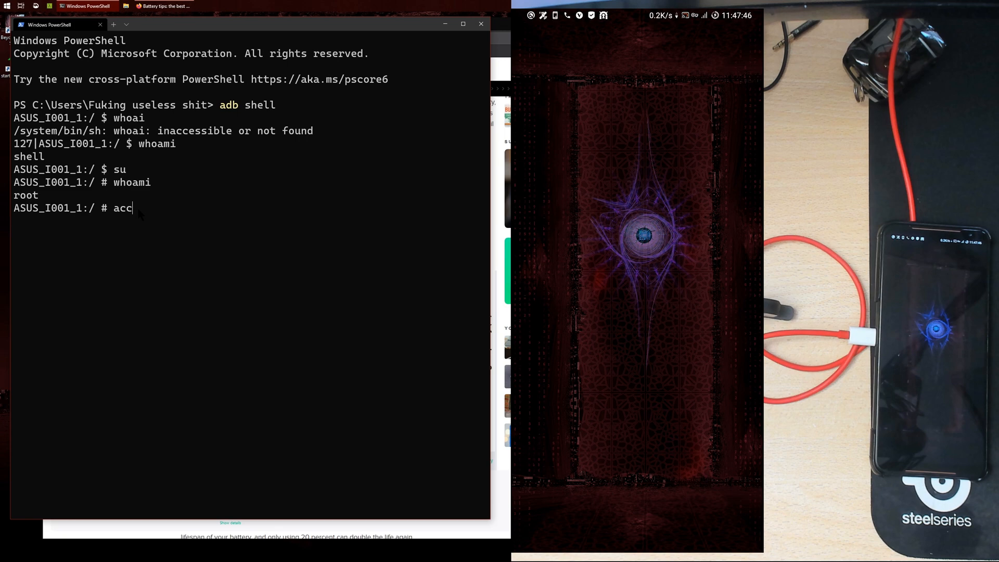
pyautogui.press('enter')
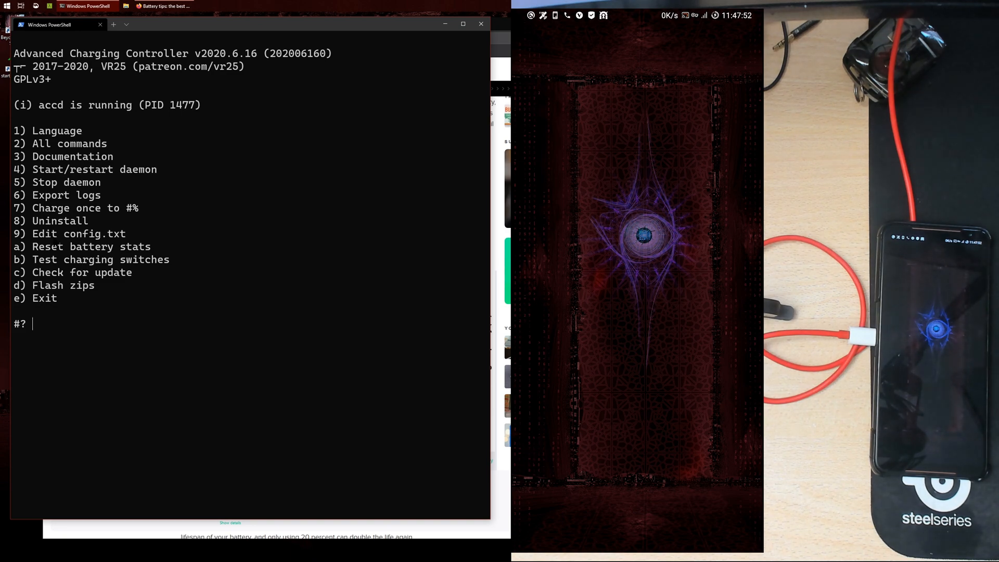
# Choose menu option 9 to edit config.txt, set the 80% cap and save with :wq.
pyautogui.write('9')
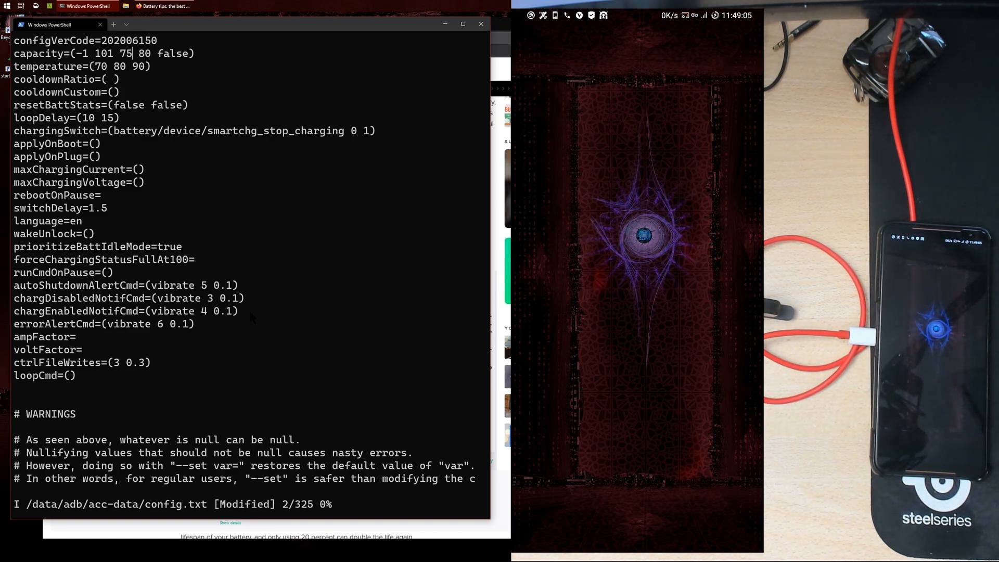
pyautogui.press('BackSpace')
pyautogui.write(':')
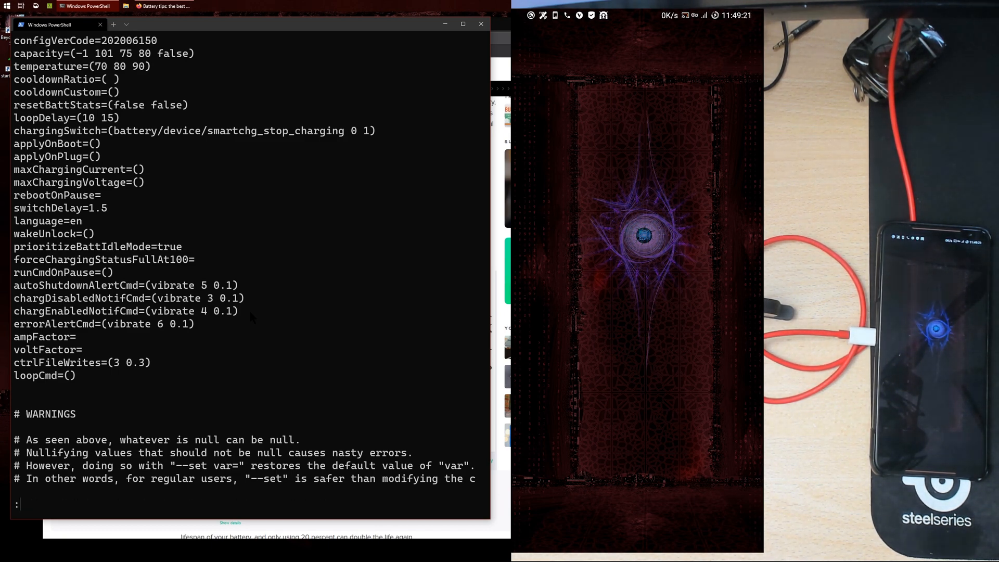
pyautogui.write('wq')
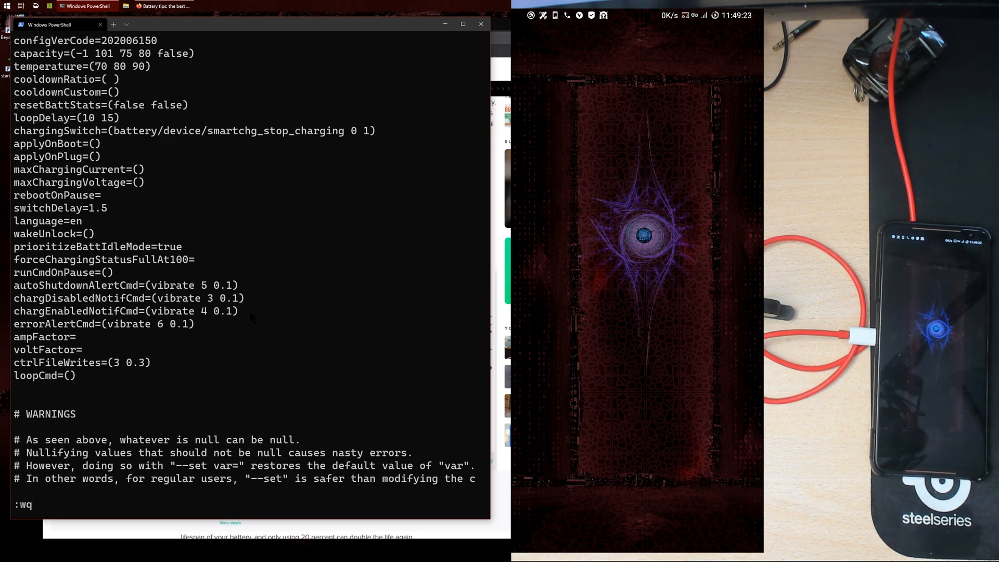
pyautogui.press('enter')
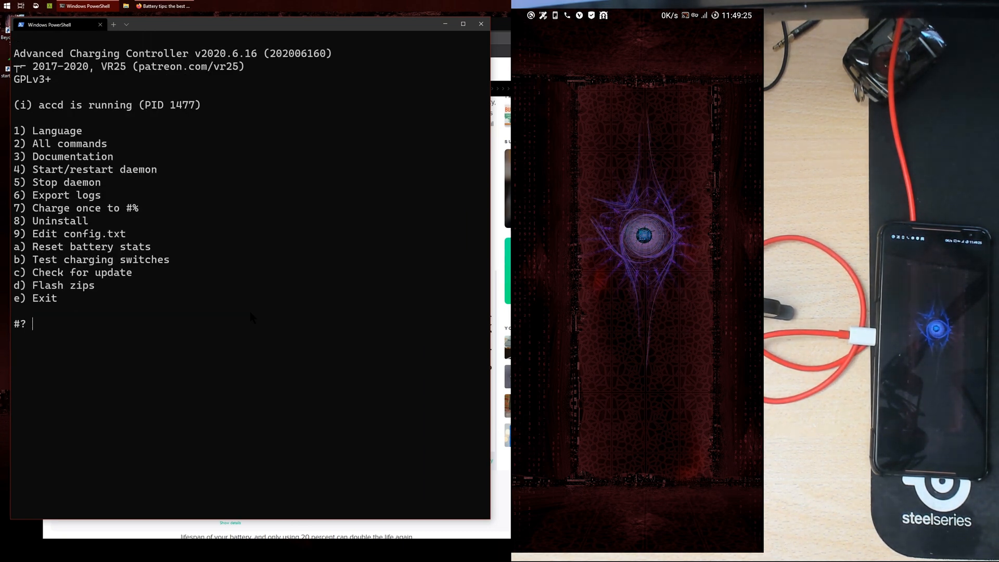
# Exit the ACC menu with e and leave the root shell with exit.
pyautogui.write('e')
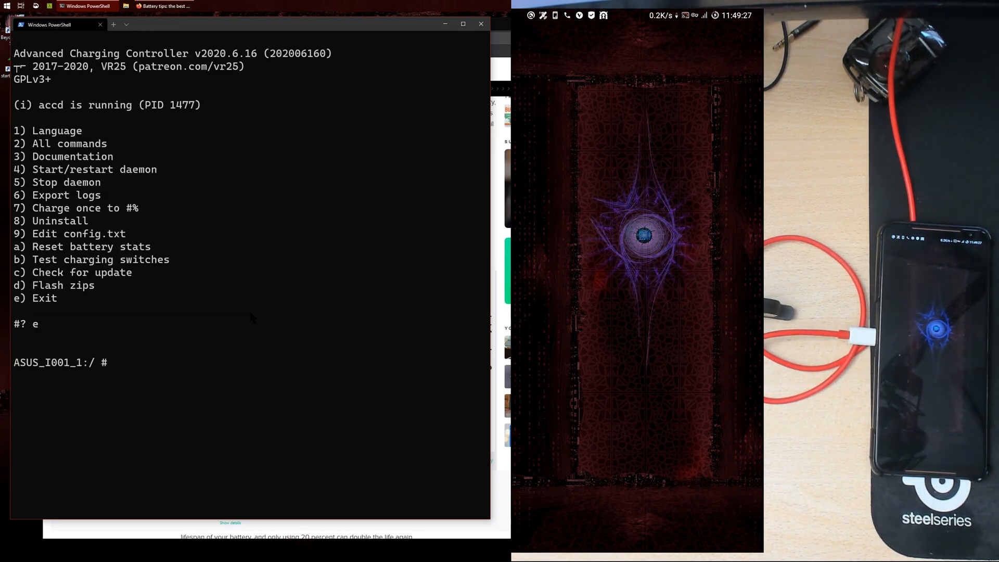
pyautogui.write('ex')
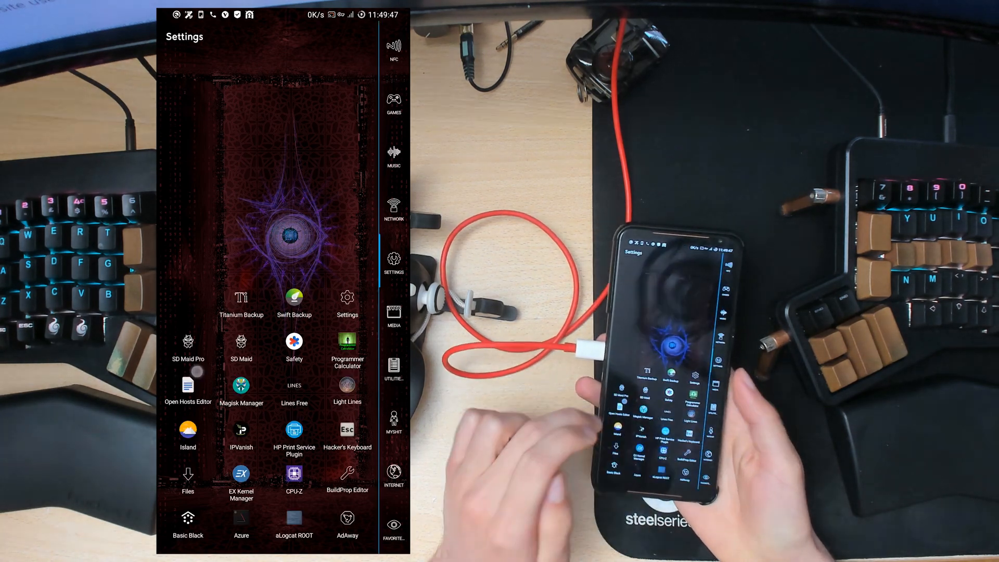
# Launch Play Store from the internet apps group and search 'hackers keyboard'.
pyautogui.click(394, 475)
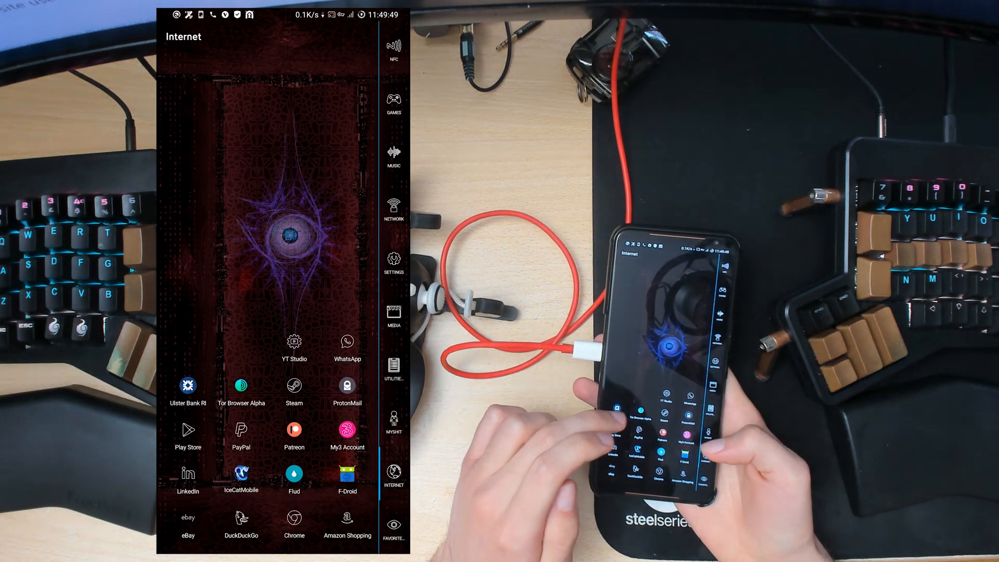
pyautogui.click(188, 433)
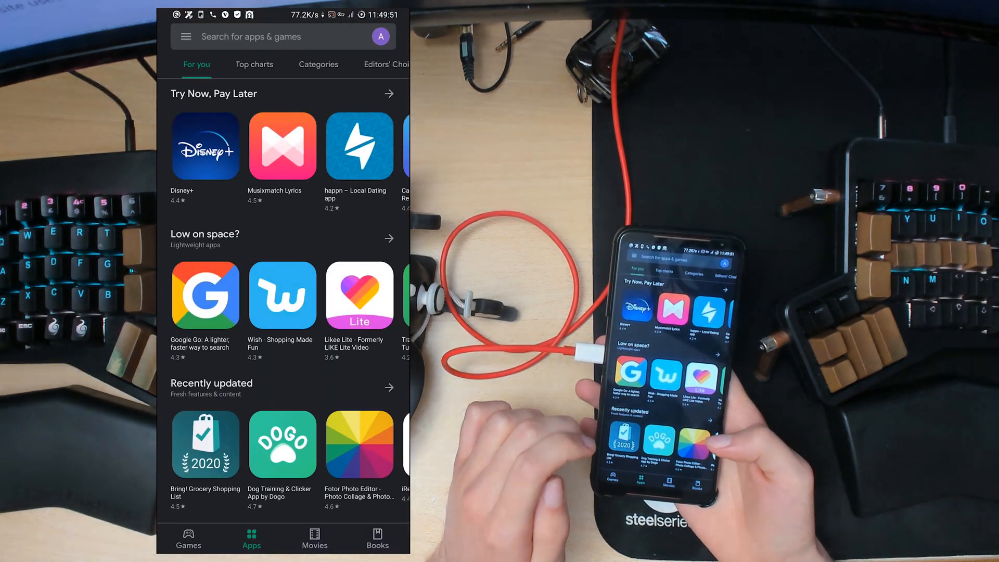
pyautogui.click(280, 36)
pyautogui.write('hacke')
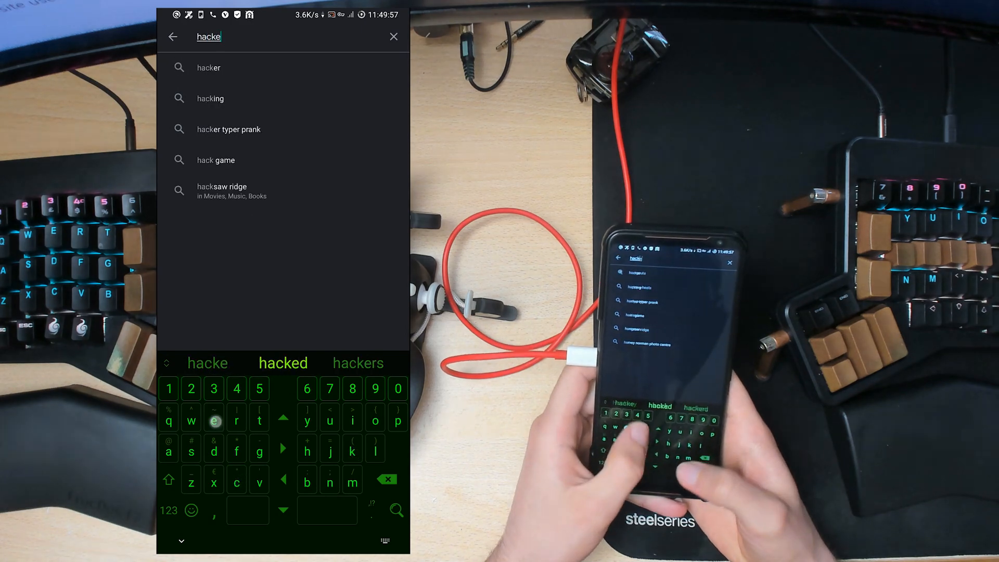
pyautogui.click(357, 363)
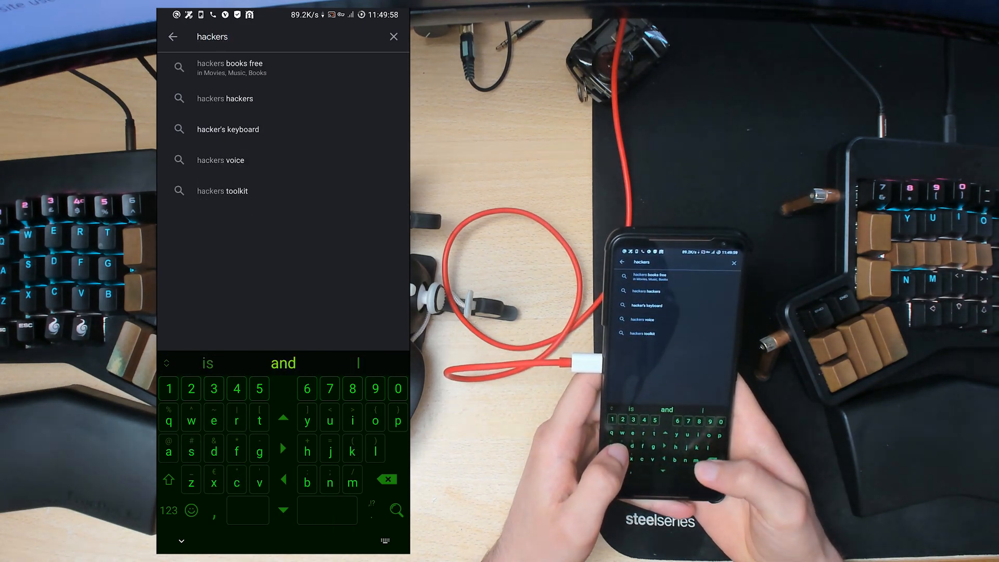
pyautogui.write('key')
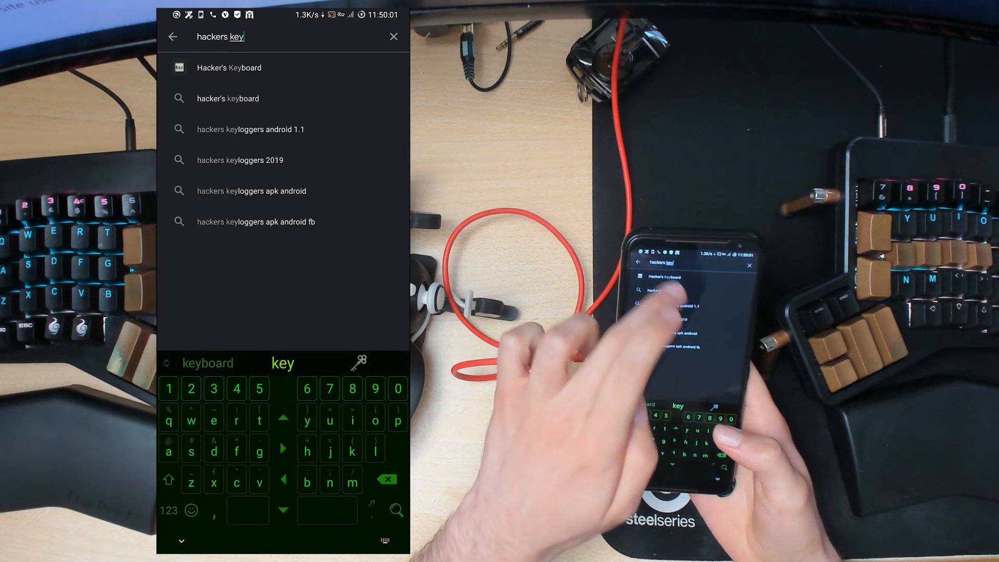
pyautogui.click(229, 67)
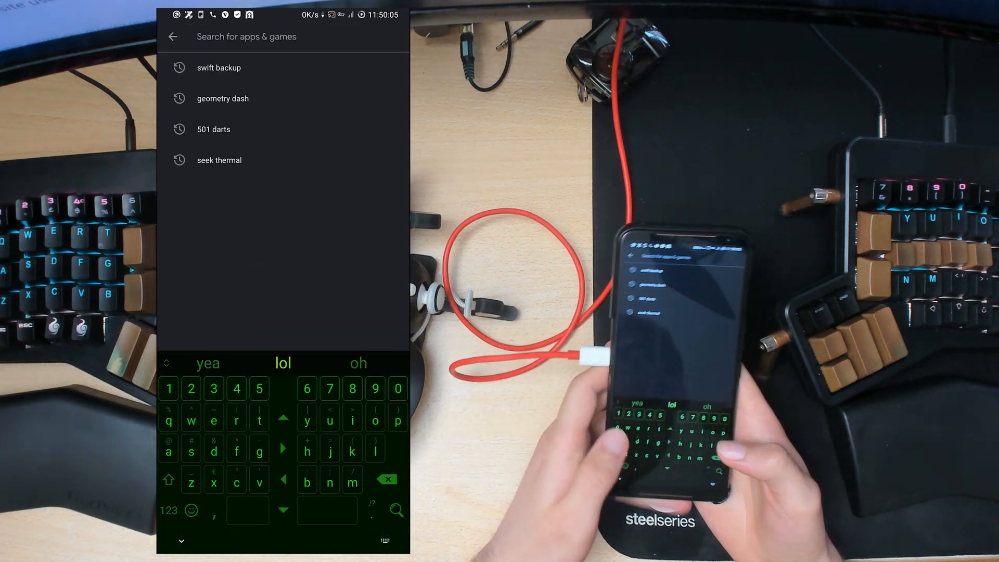
# Search the Play Store for 'termux' via its suggestion.
pyautogui.write('ter')
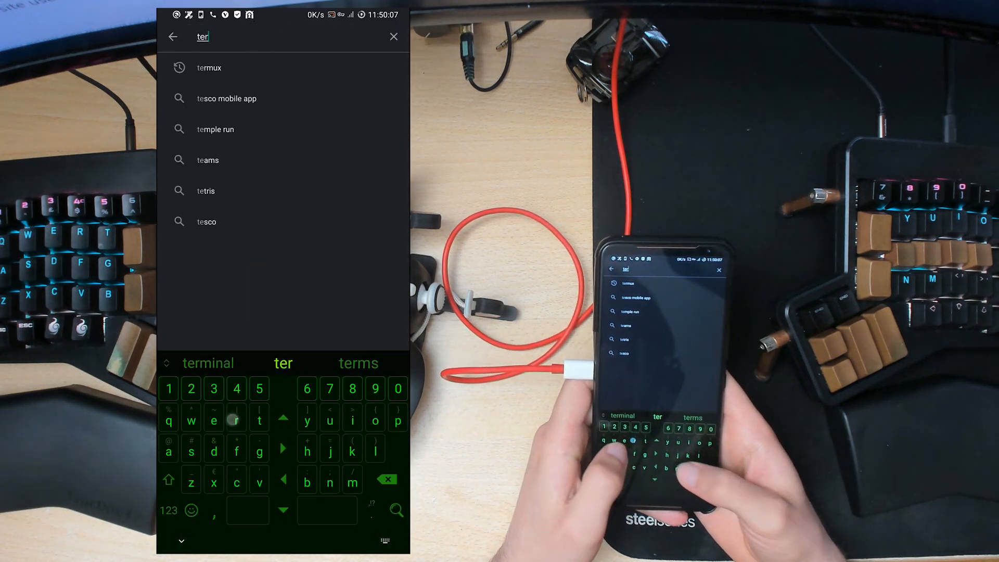
pyautogui.click(209, 67)
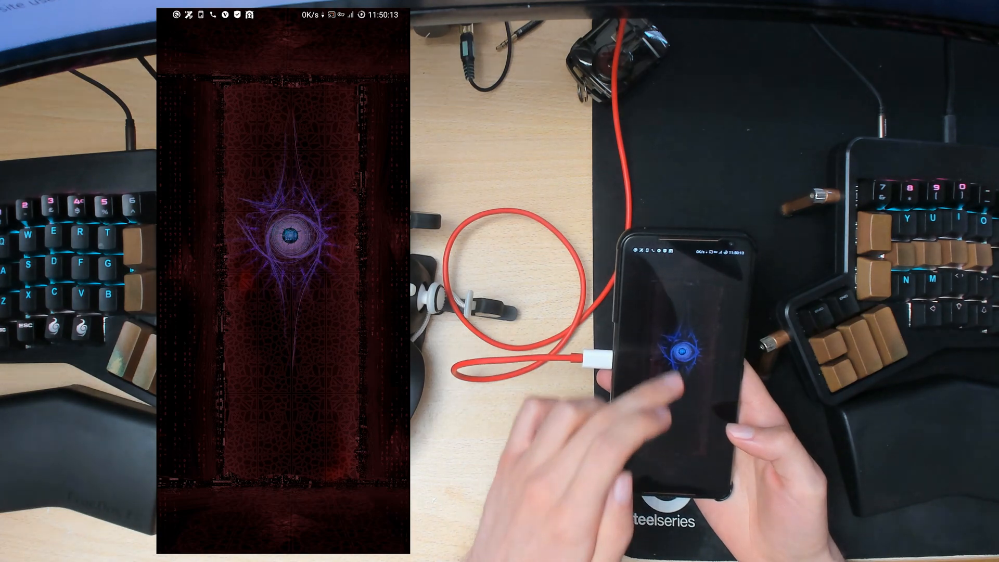
# In Termux run su, confirm root with whoami, then run acc for the controller menu.
pyautogui.write('t')
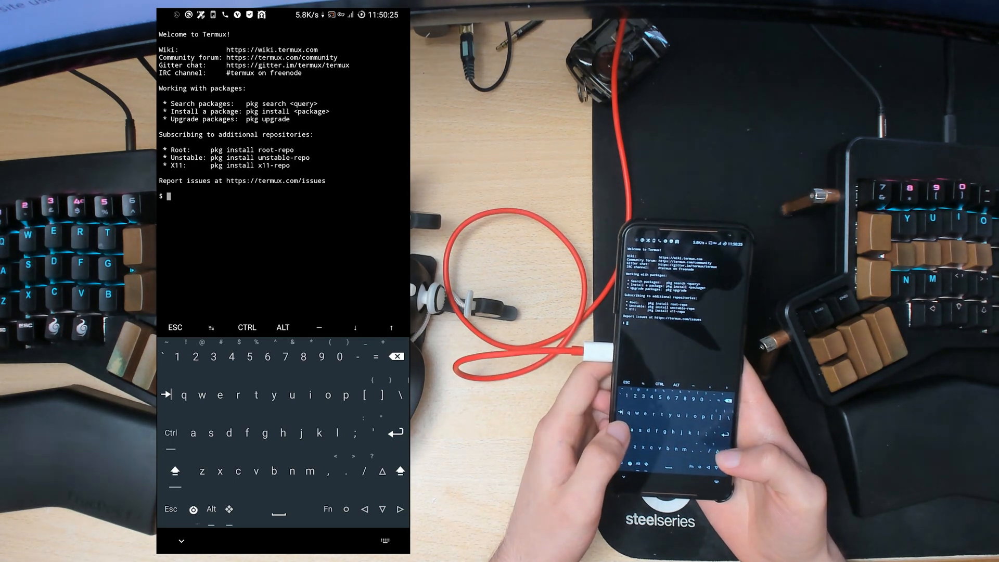
pyautogui.write('su')
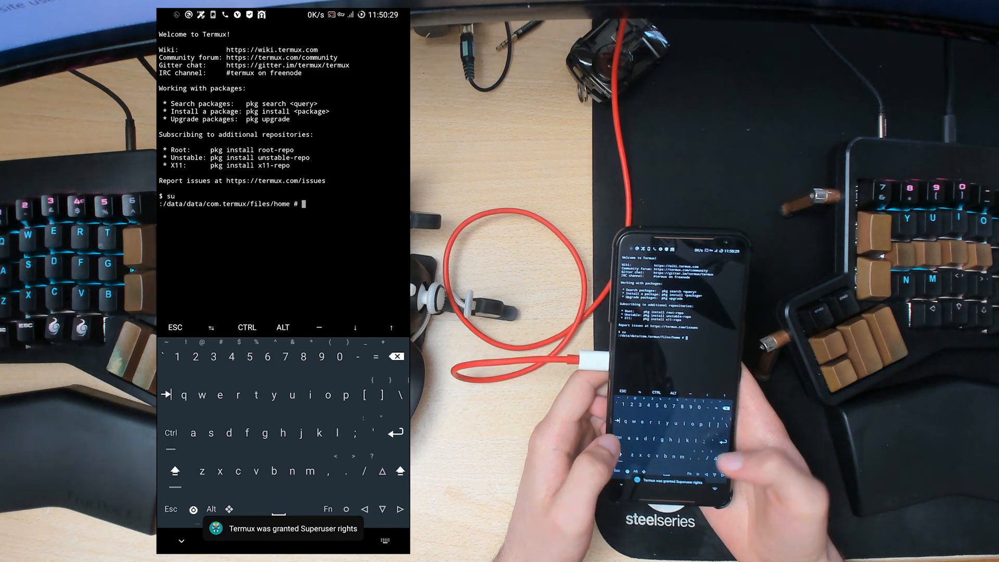
pyautogui.write('who')
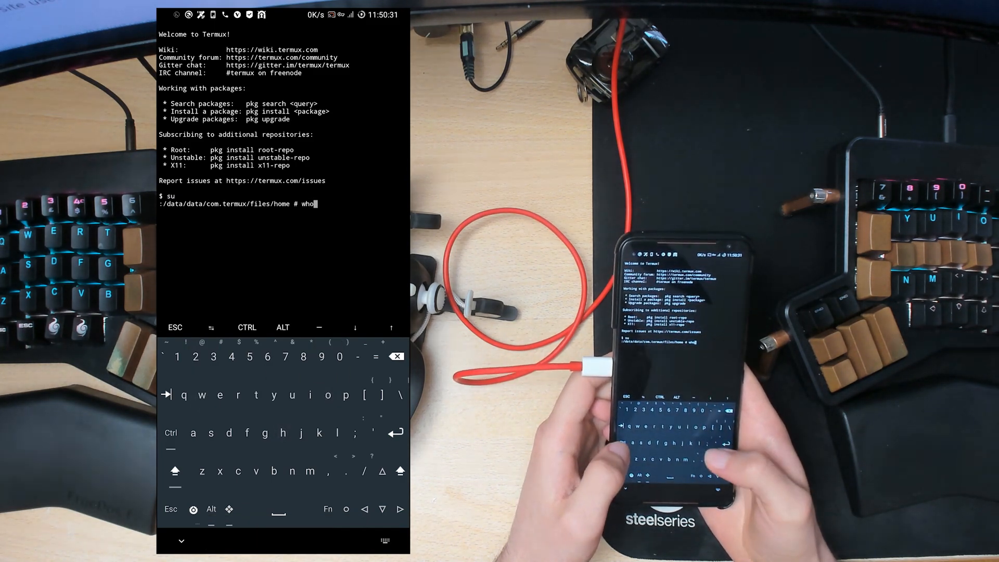
pyautogui.write('ami')
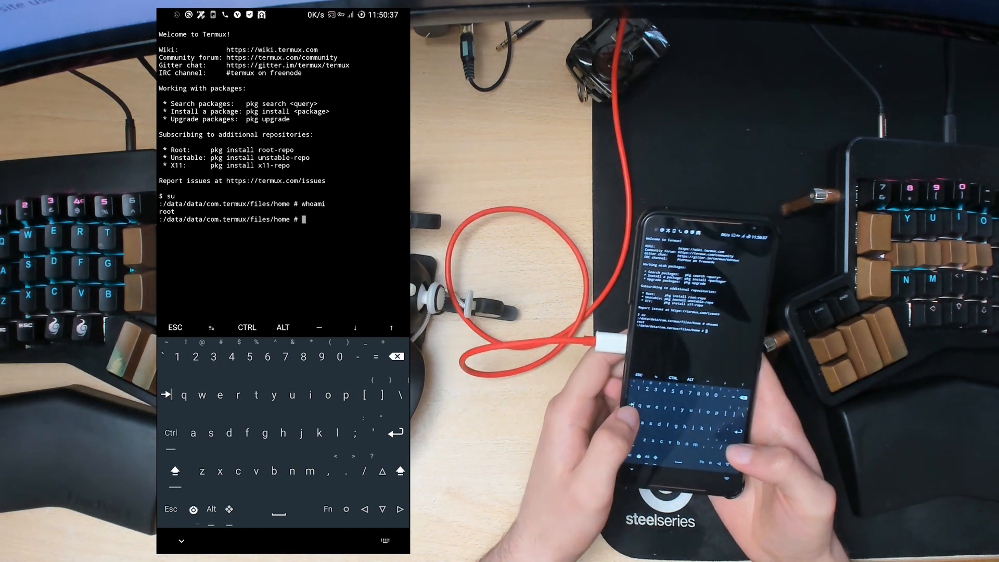
pyautogui.write('acc')
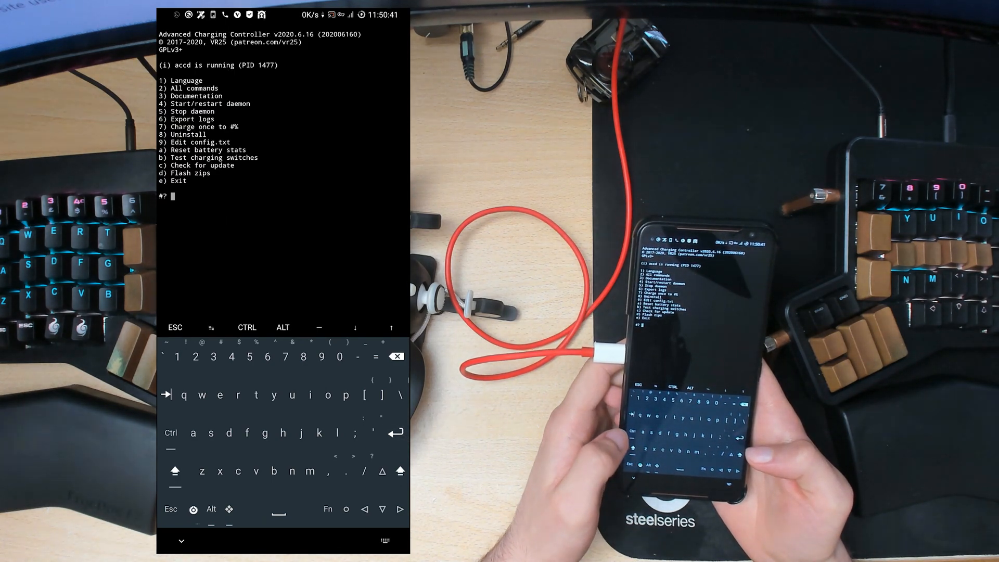
# Choose option 9 to edit config.txt, close it, then exit ACC with e.
pyautogui.write('9')
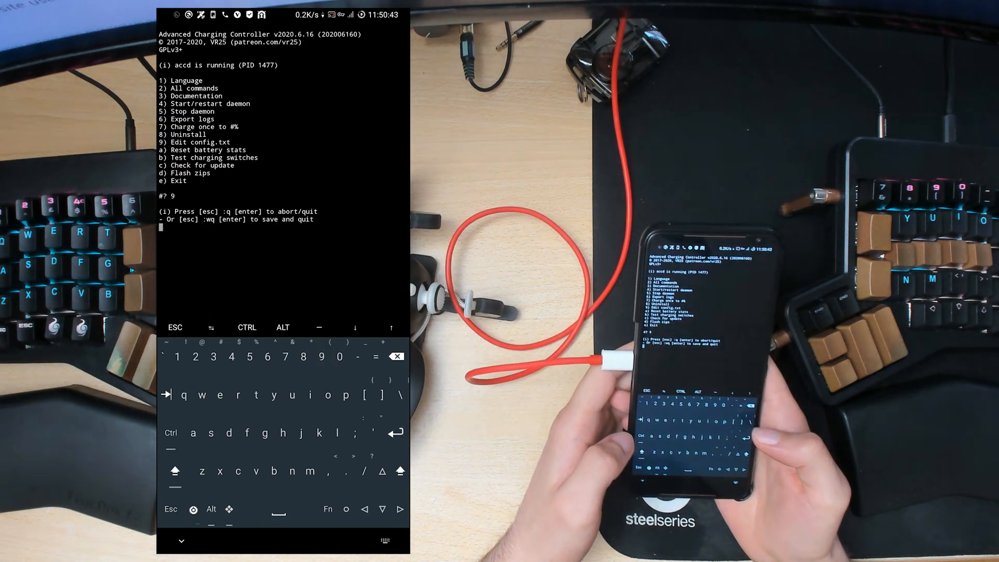
pyautogui.press('enter')
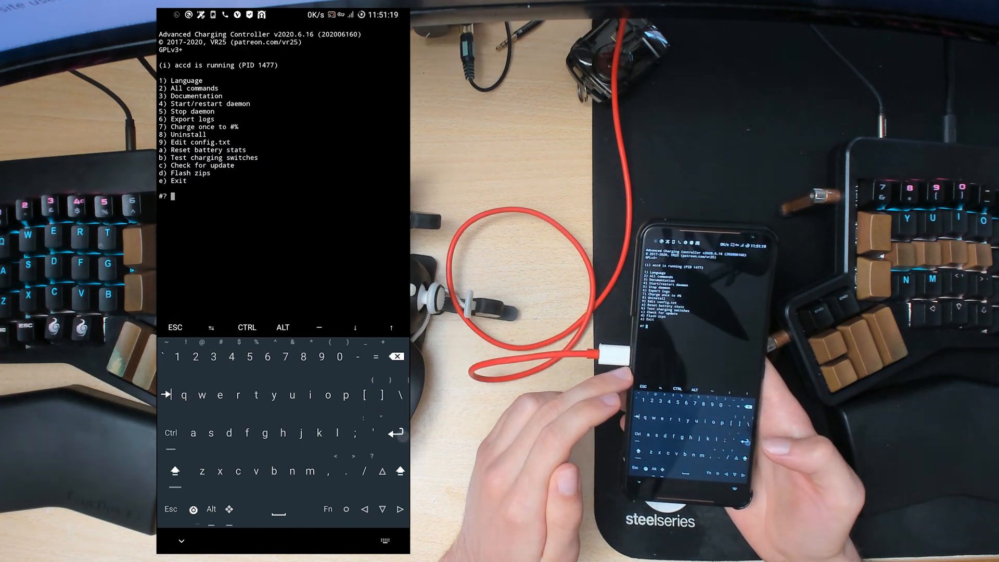
pyautogui.write('e')
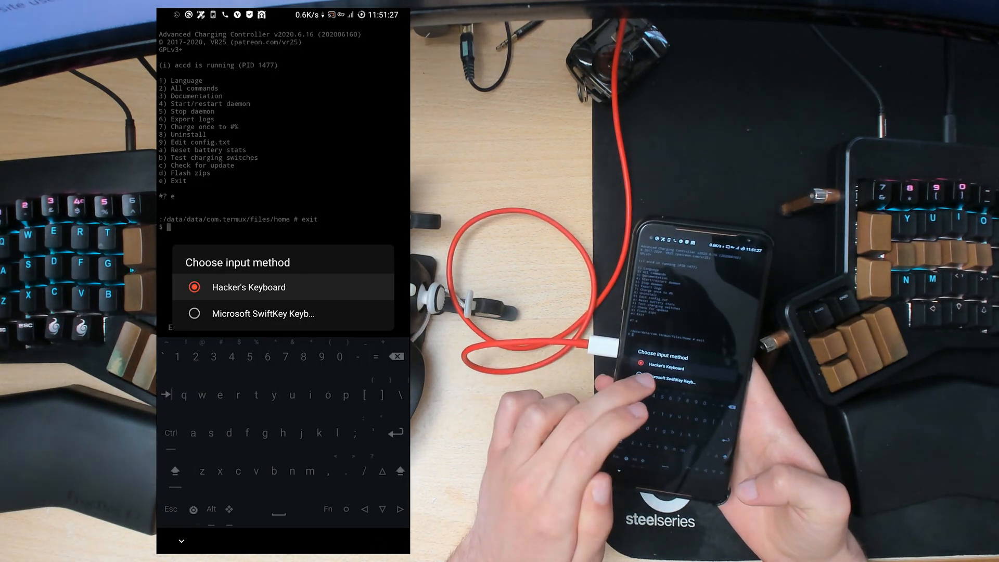
# Pick a keyboard in the Choose input method dialog.
pyautogui.click(249, 288)
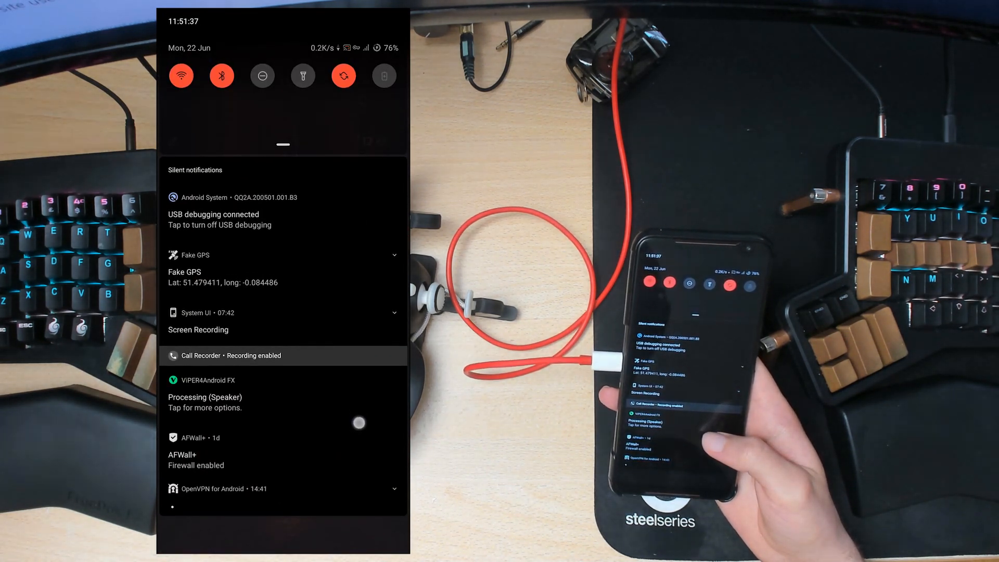
# Scroll Settings and open Battery, showing 76% plugged in but can't charge.
pyautogui.scroll(-3)
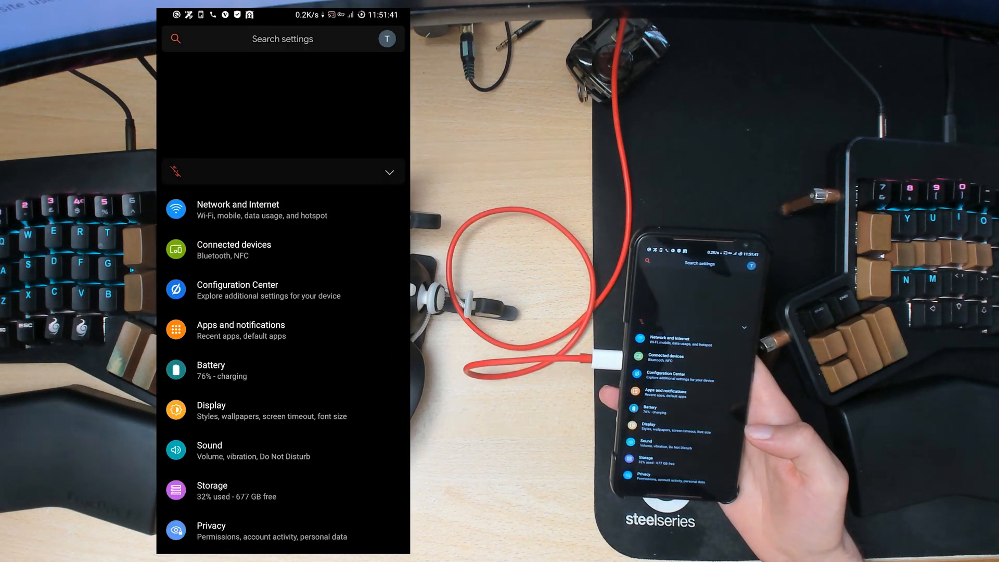
pyautogui.click(210, 370)
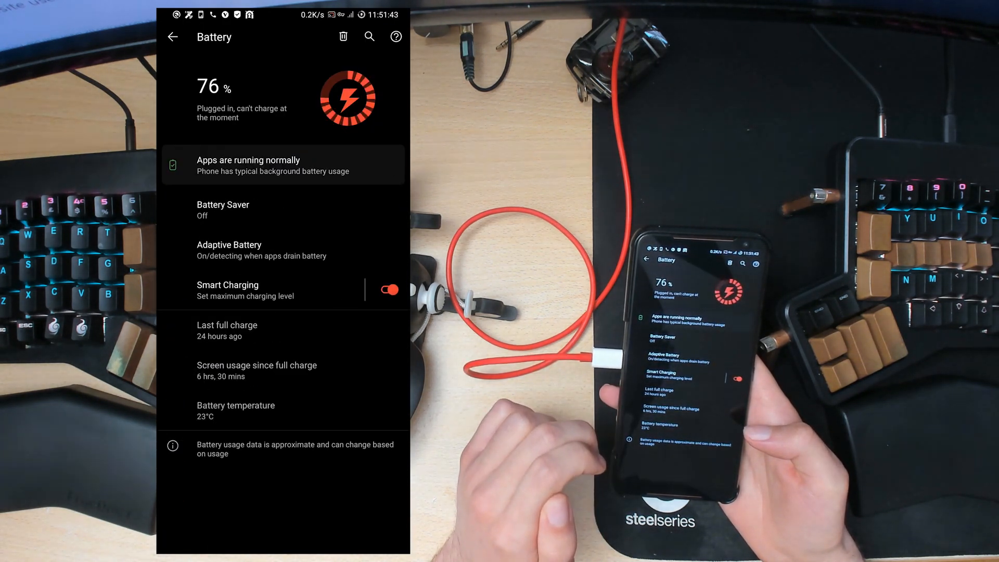